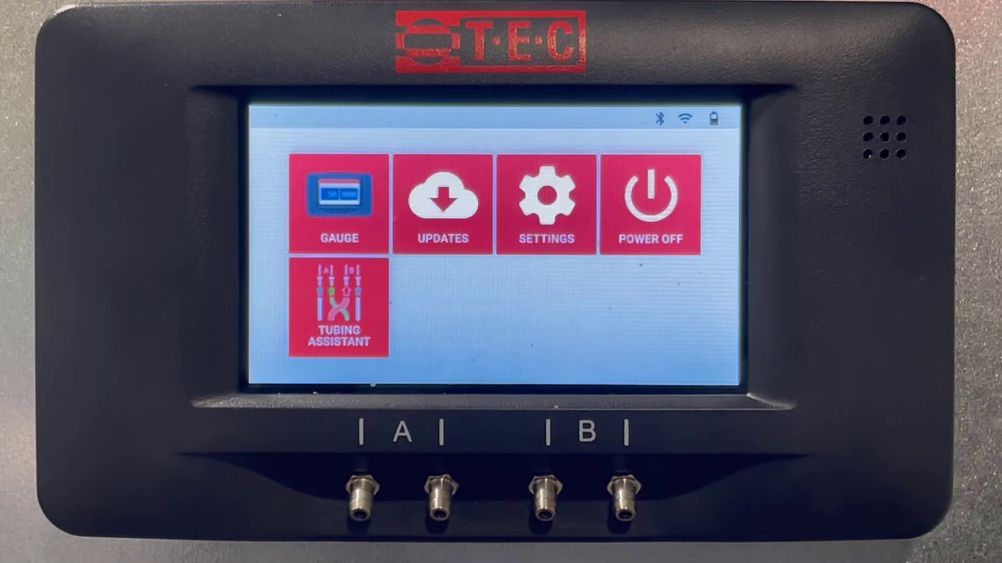
# - Open the DG-1000 gauge's units settings, showing pressure in Inches Water Column and flow in cfm
pyautogui.click(546, 205)
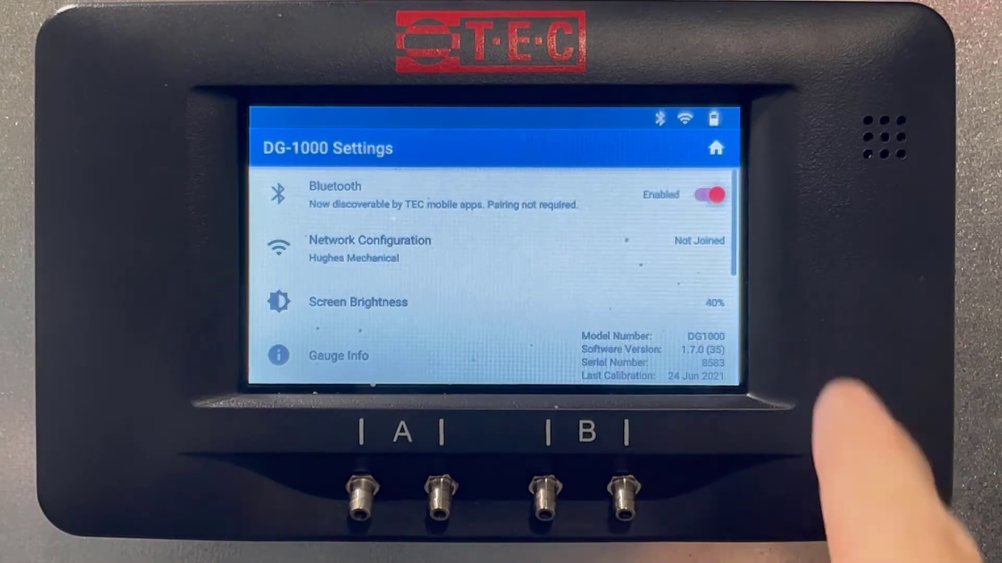
pyautogui.click(714, 147)
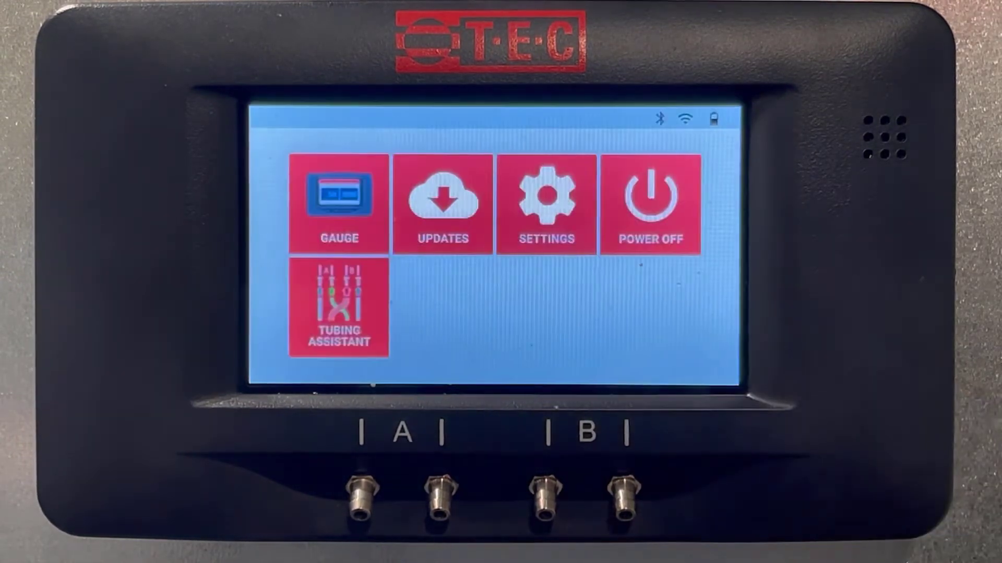
pyautogui.click(339, 204)
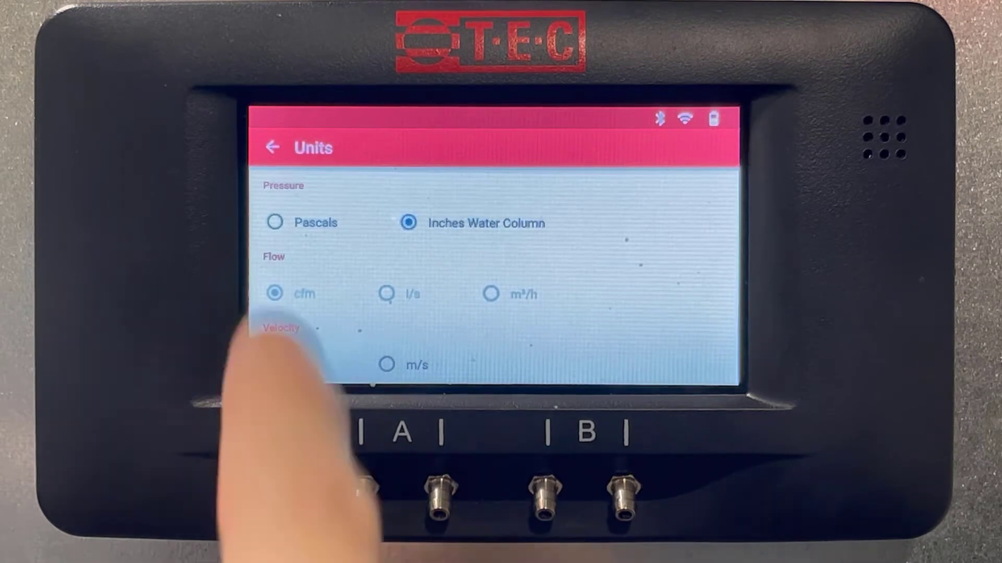
pyautogui.click(273, 147)
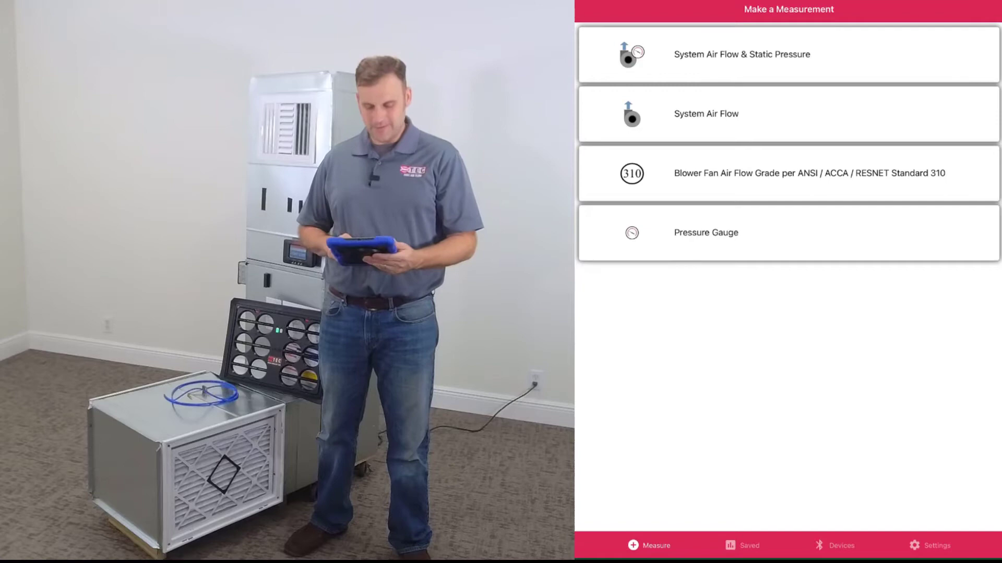
# - Start a System Air Flow & Static Pressure test with DG1000-8583 and TF2-112 connected
pyautogui.click(841, 545)
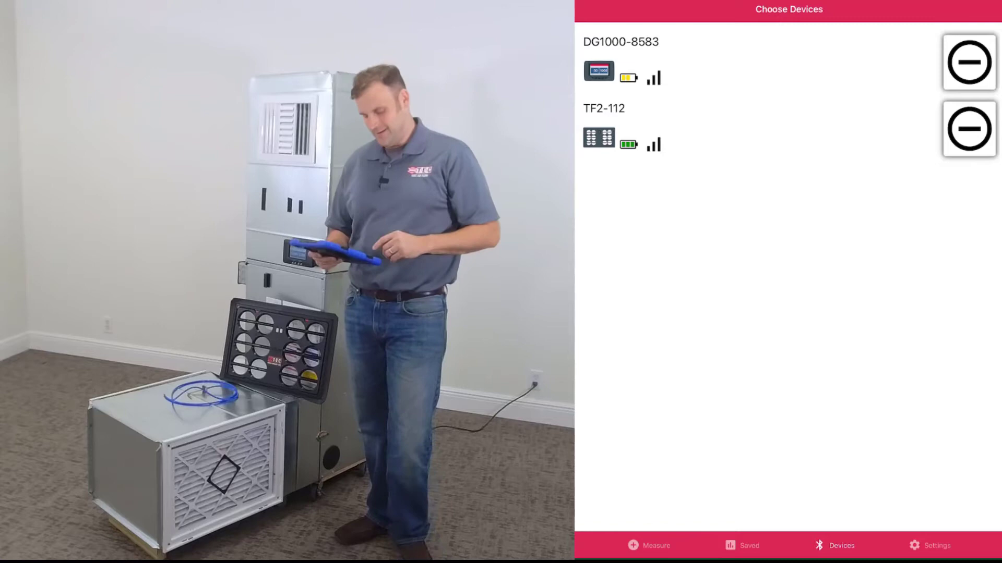
# - Proceed with the chosen devices to the System Details cooling capacity prompt
pyautogui.click(648, 545)
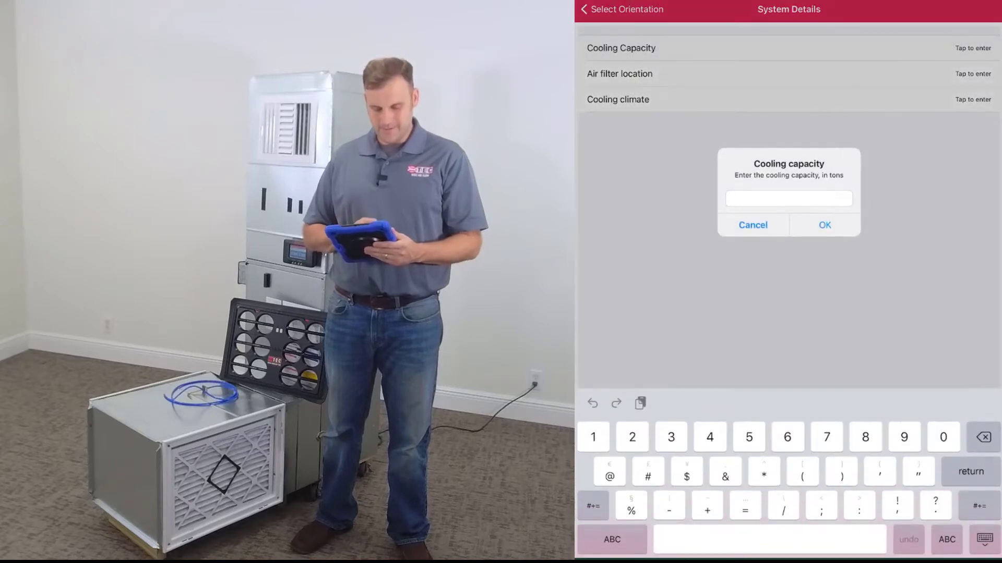
# - Enter 2 tons, filter grille and humid climate 350 CFM/ton, then reach the test instructions
pyautogui.click(825, 225)
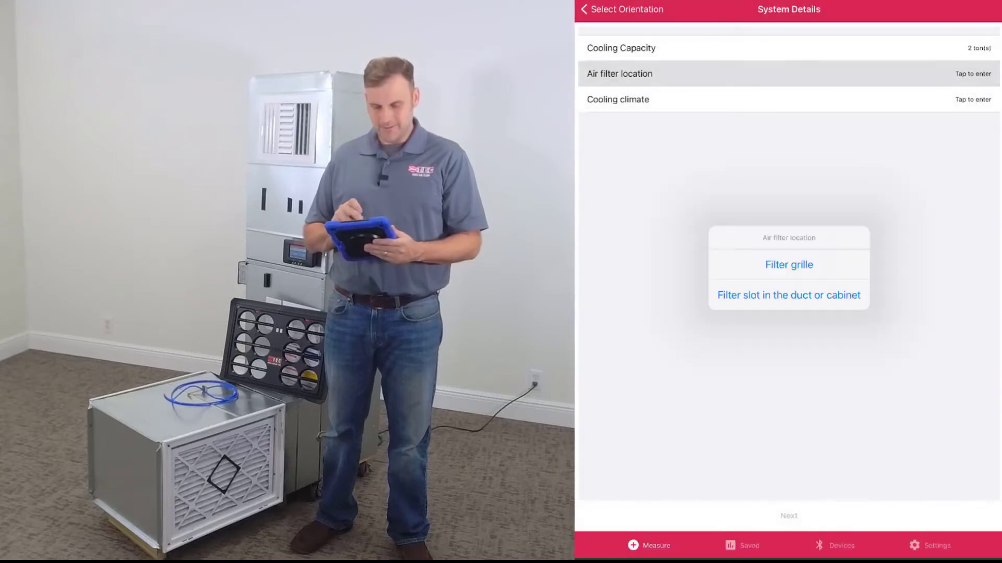
pyautogui.click(787, 264)
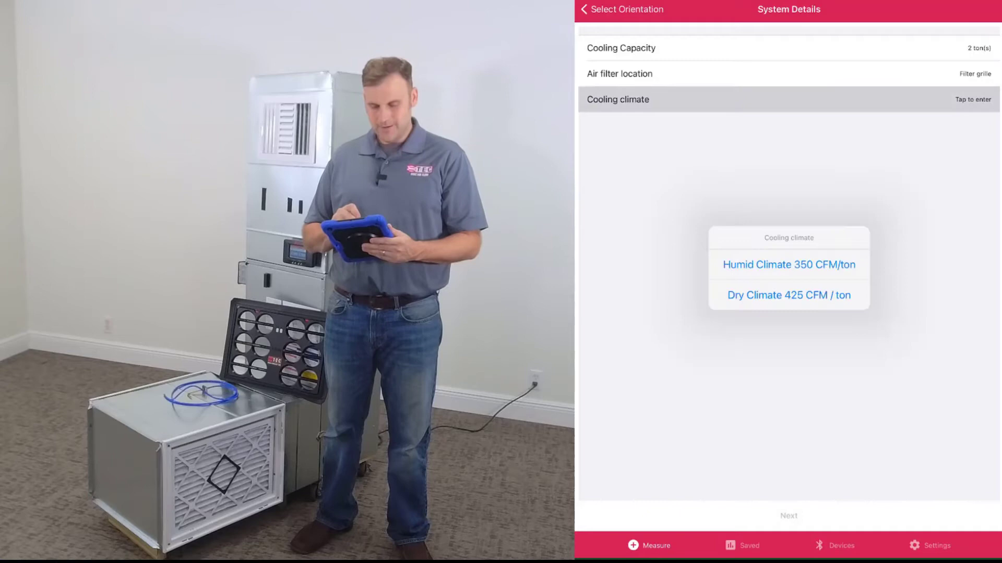
pyautogui.click(789, 264)
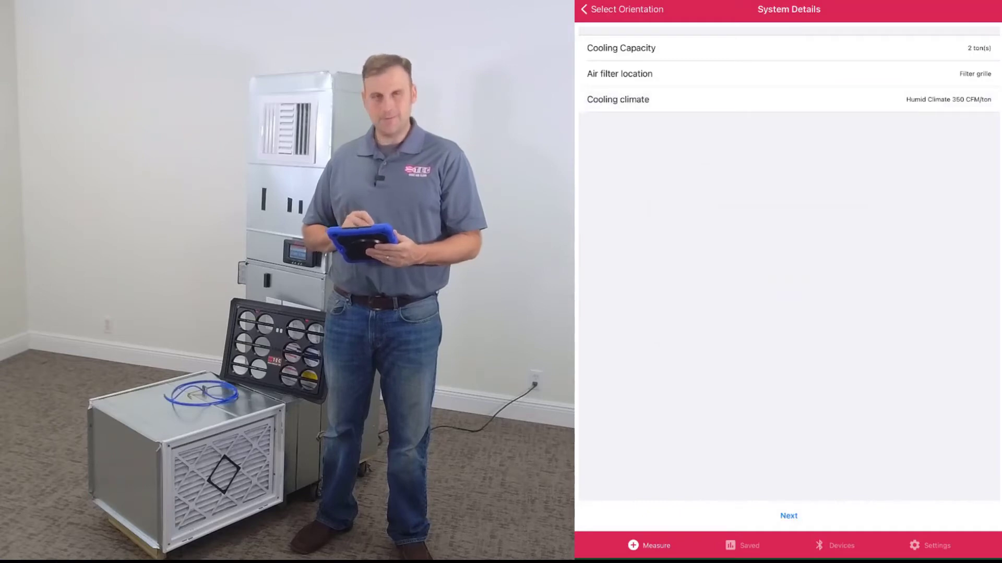
pyautogui.click(788, 515)
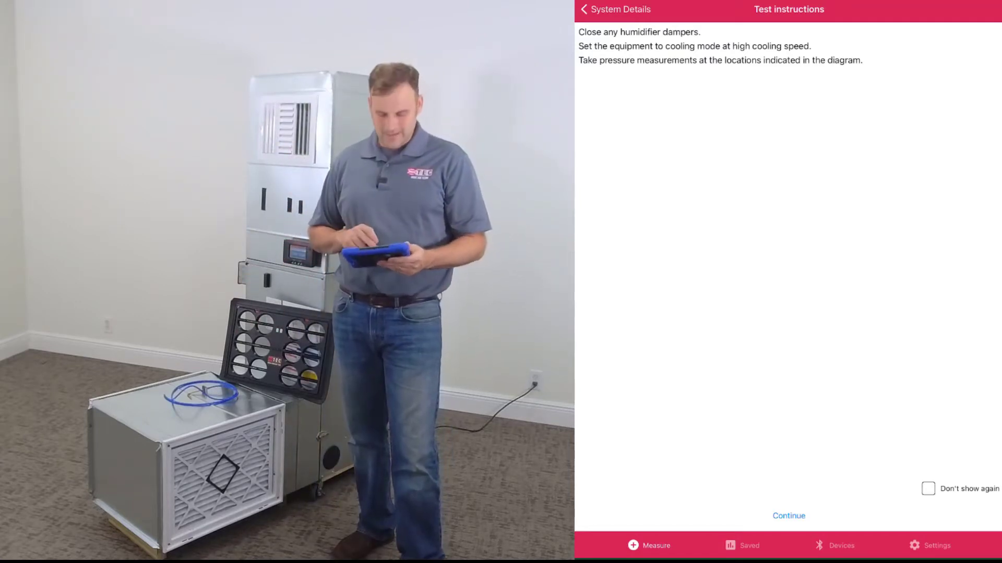
# - Take the static pressure measurements, then measure flow at 805 CFM with the TrueFlow plate
pyautogui.click(788, 515)
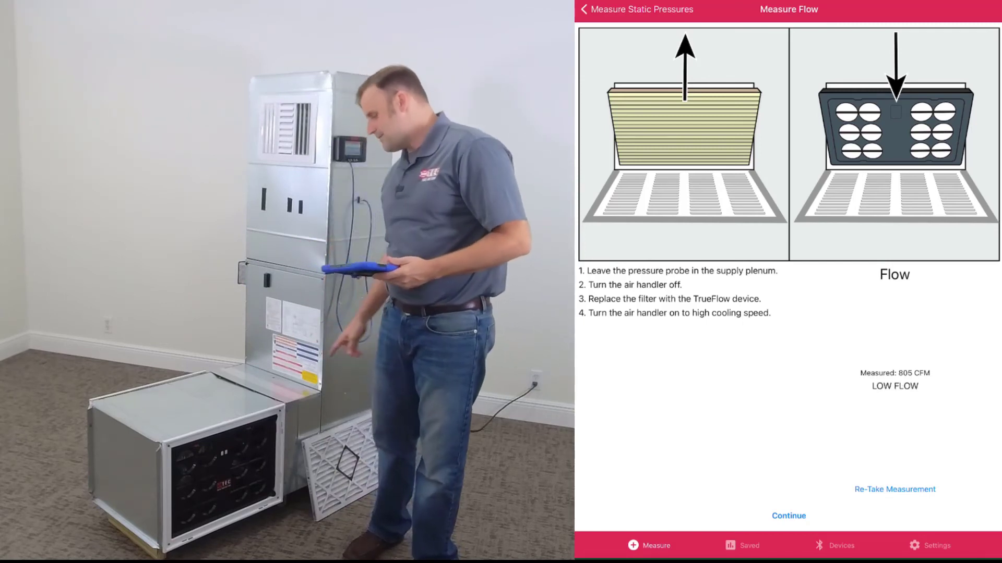
# - Finish the 805 CFM flow measurement so the naming dialog appears
pyautogui.click(788, 515)
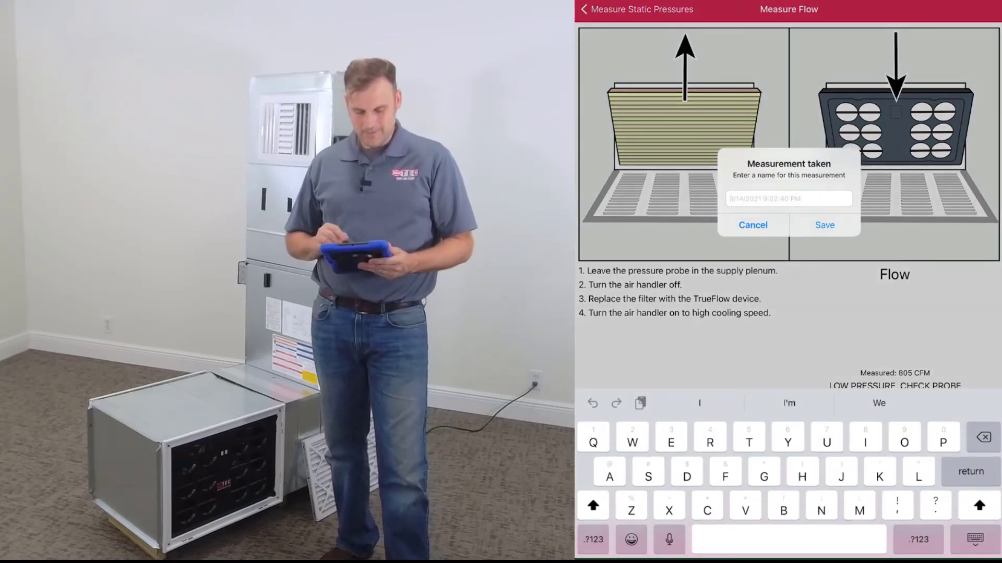
# - Save the measurement as 'TEC lab' (403 CFM/ton) and start its report
pyautogui.write('TEC')
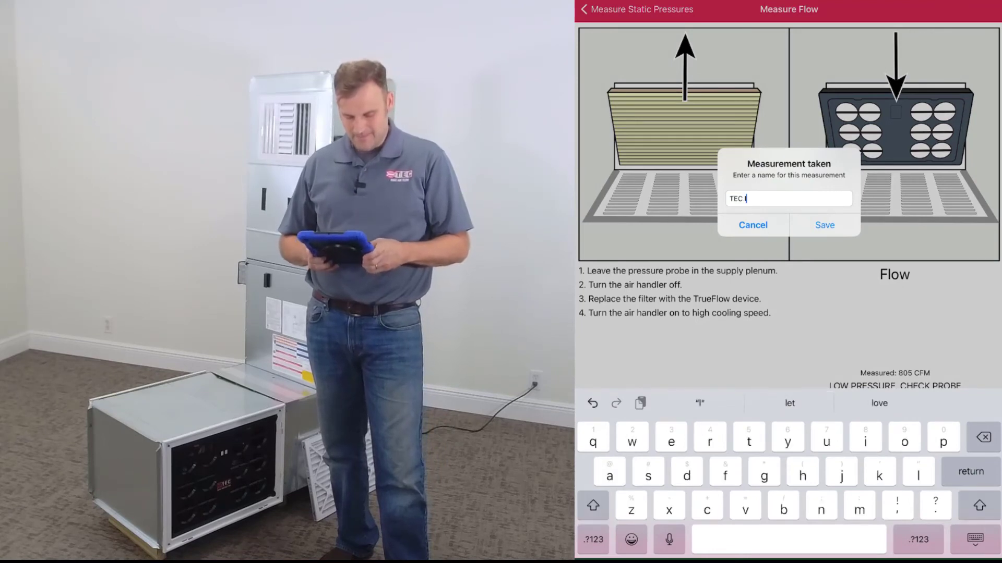
pyautogui.write('lab')
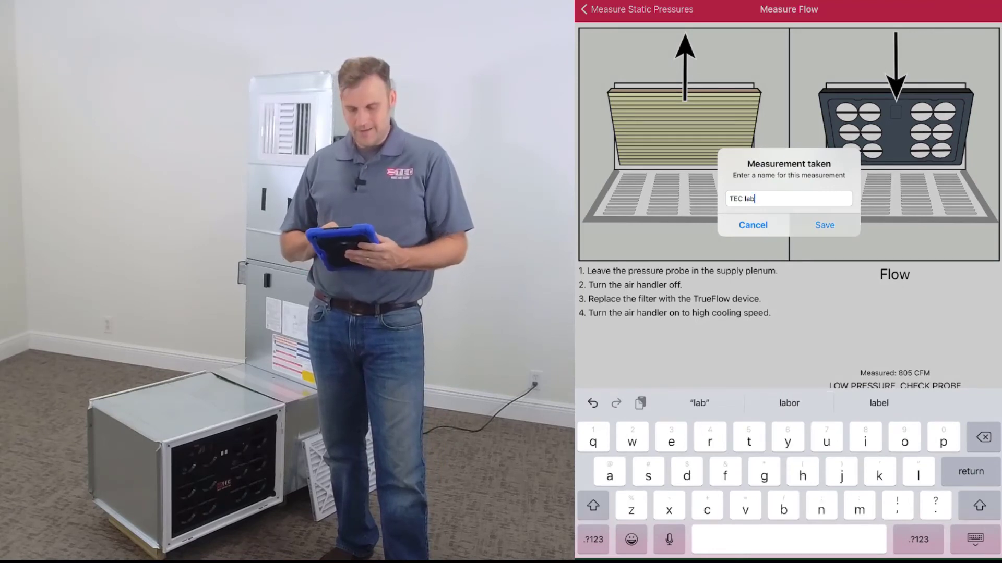
pyautogui.click(824, 224)
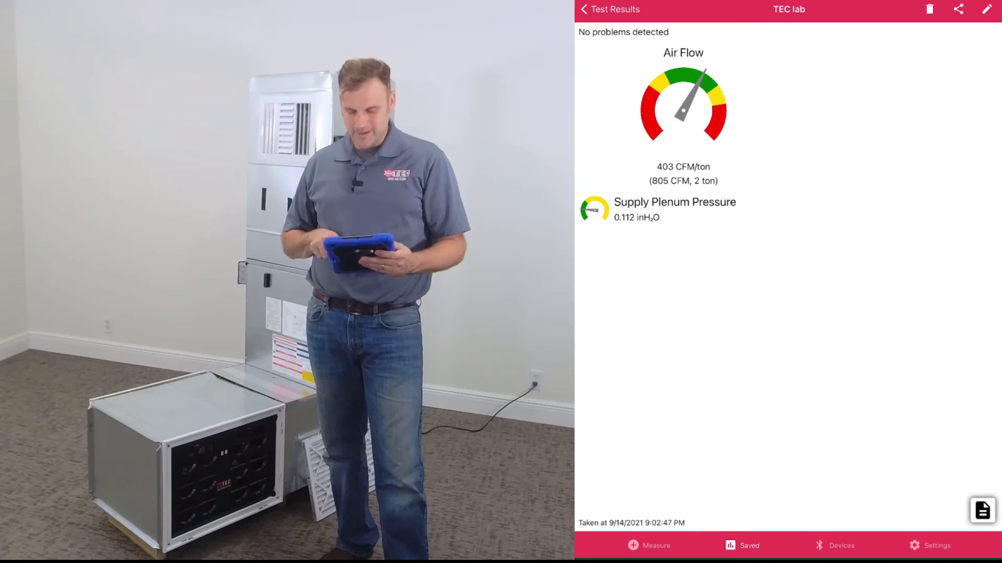
pyautogui.click(981, 510)
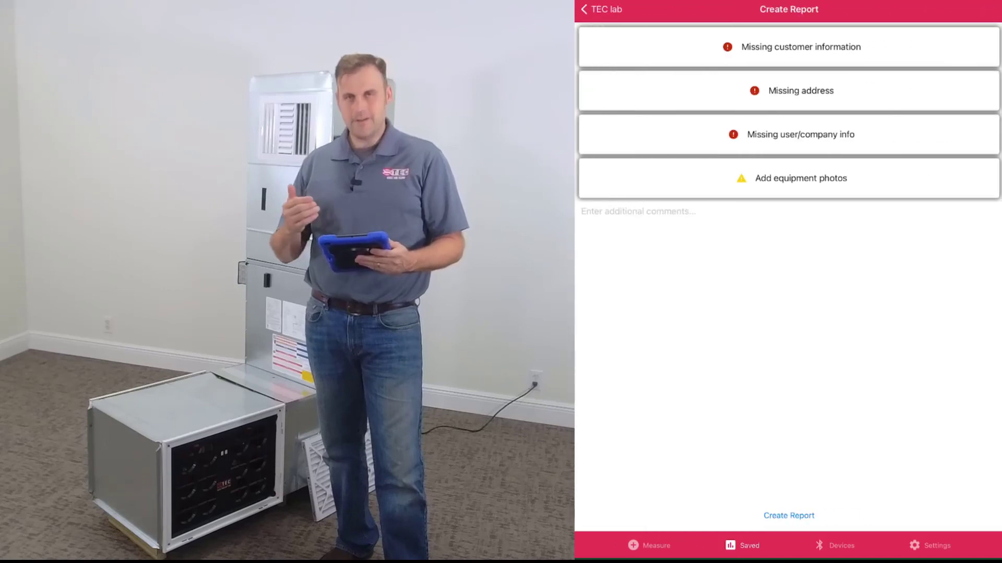